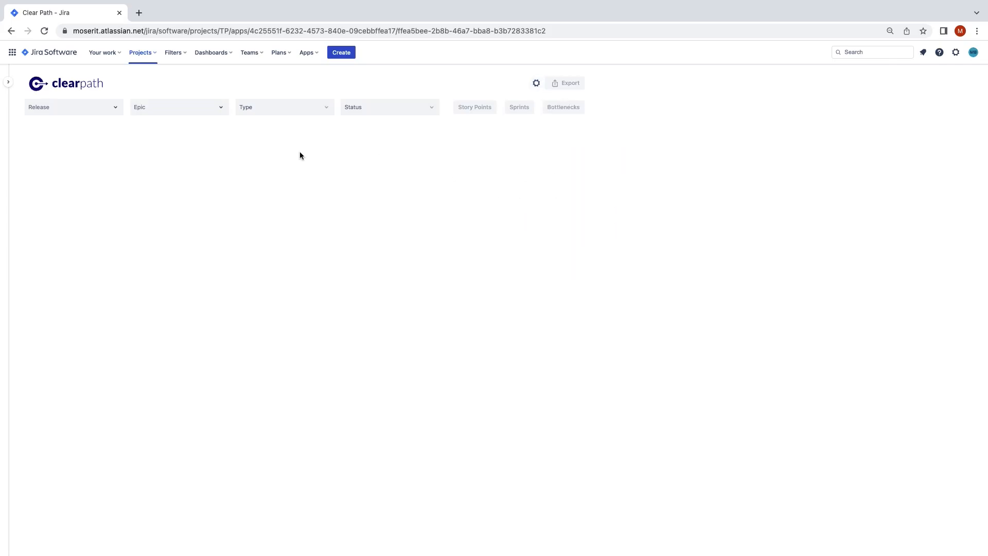
- Filter the dependency graph to the DV-MVP release only
{"action": "left_click", "coordinate": [72, 106]}
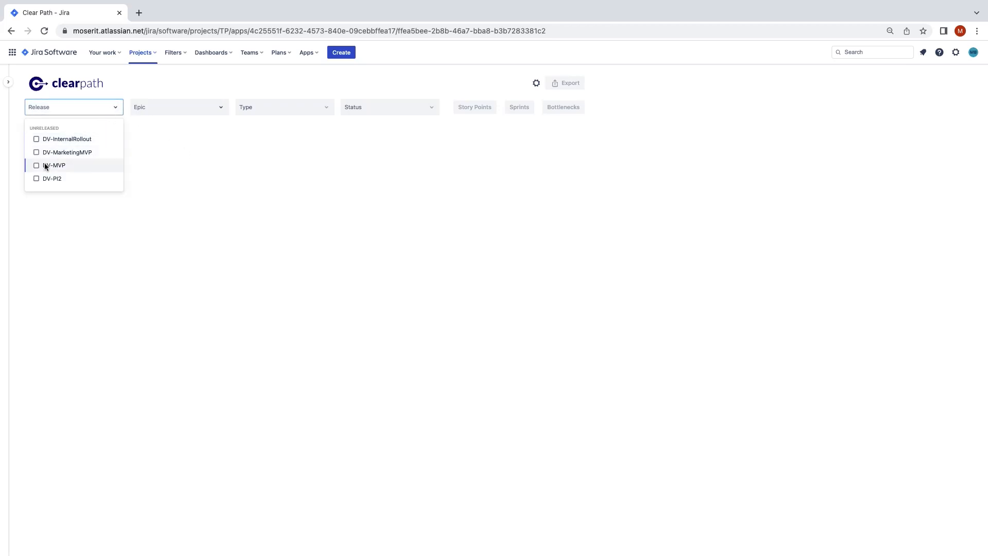
{"action": "left_click", "coordinate": [55, 164]}
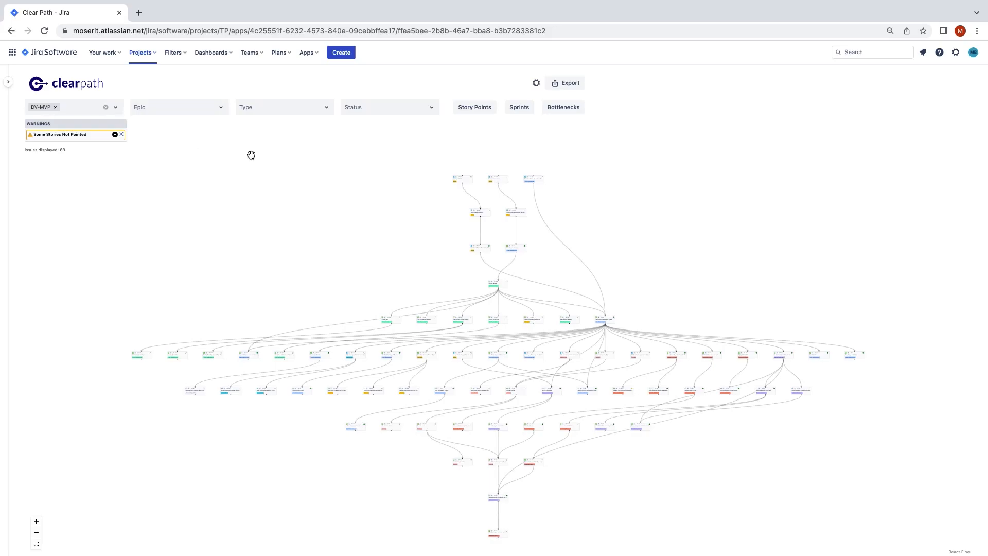
- Narrow the DV-MVP graph to To Do and In Progress tickets (41 issues)
{"action": "left_click", "coordinate": [388, 106]}
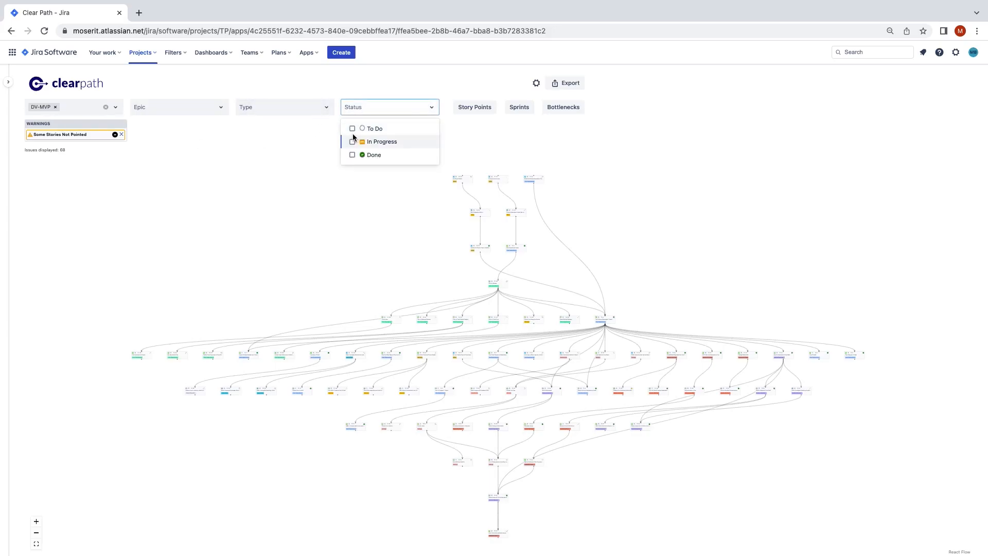
{"action": "left_click", "coordinate": [352, 128]}
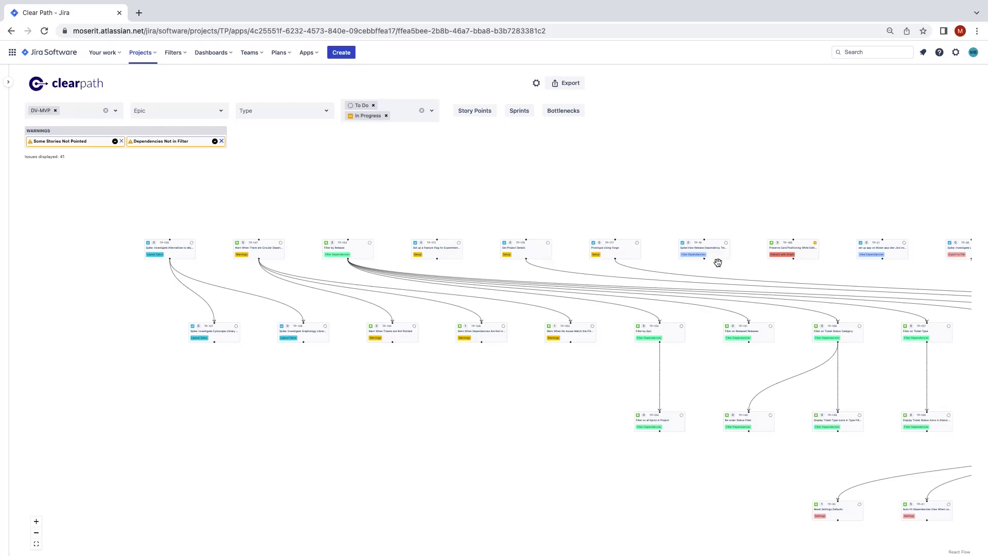
{"action": "mouse_move", "coordinate": [181, 251]}
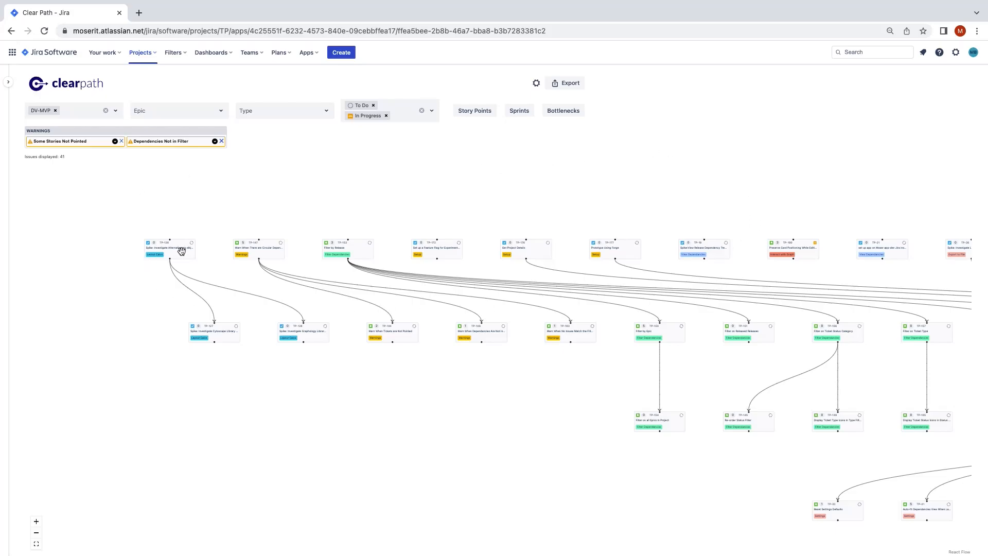
- Assign the TP-126 elkjs alternatives spike to sprint Clear Path S1 and return to the graph
{"action": "left_click", "coordinate": [168, 248]}
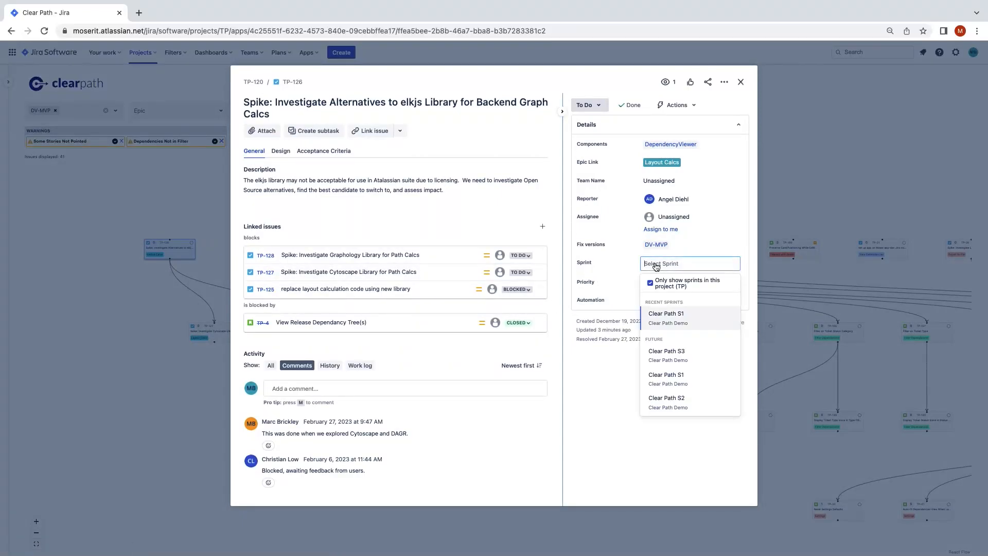
{"action": "left_click", "coordinate": [665, 313]}
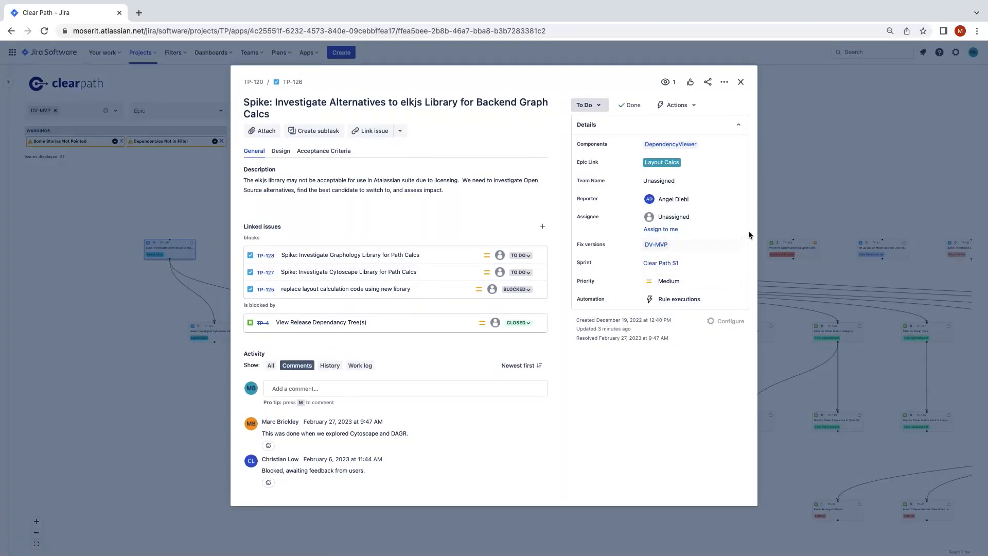
{"action": "left_click", "coordinate": [740, 82]}
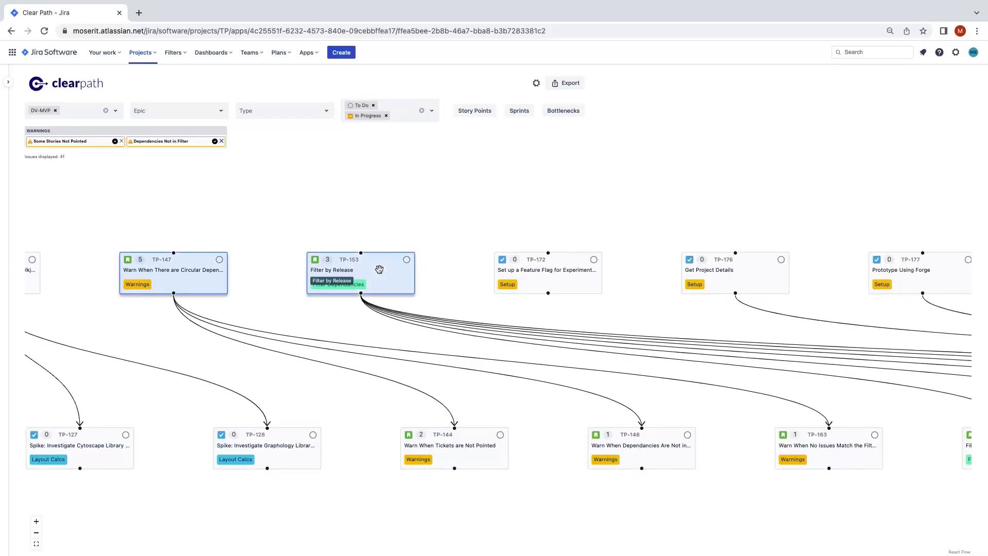
{"action": "mouse_move", "coordinate": [731, 268]}
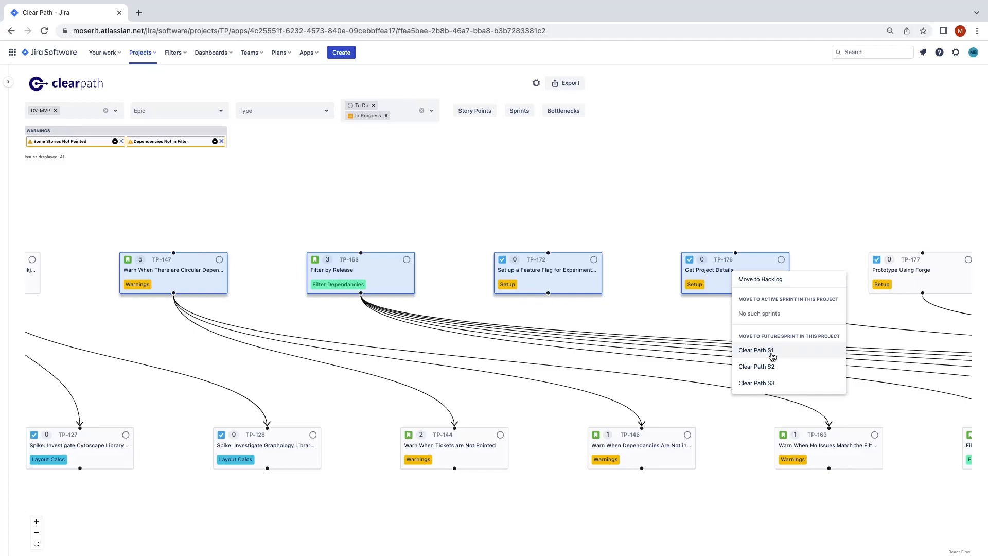
- Move the selected unblocked tickets TP-147, TP-153, TP-172 and TP-176 into Clear Path S1
{"action": "left_click", "coordinate": [755, 350]}
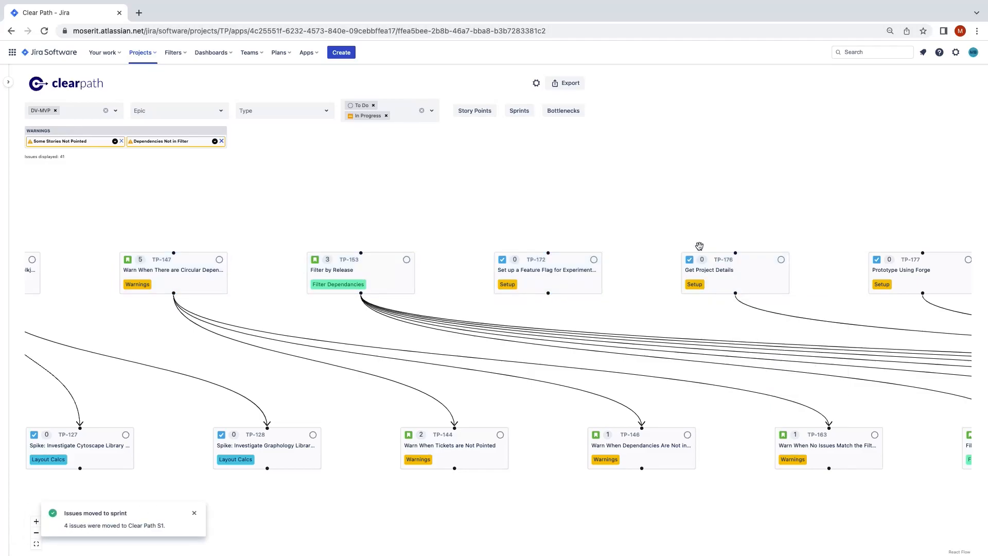